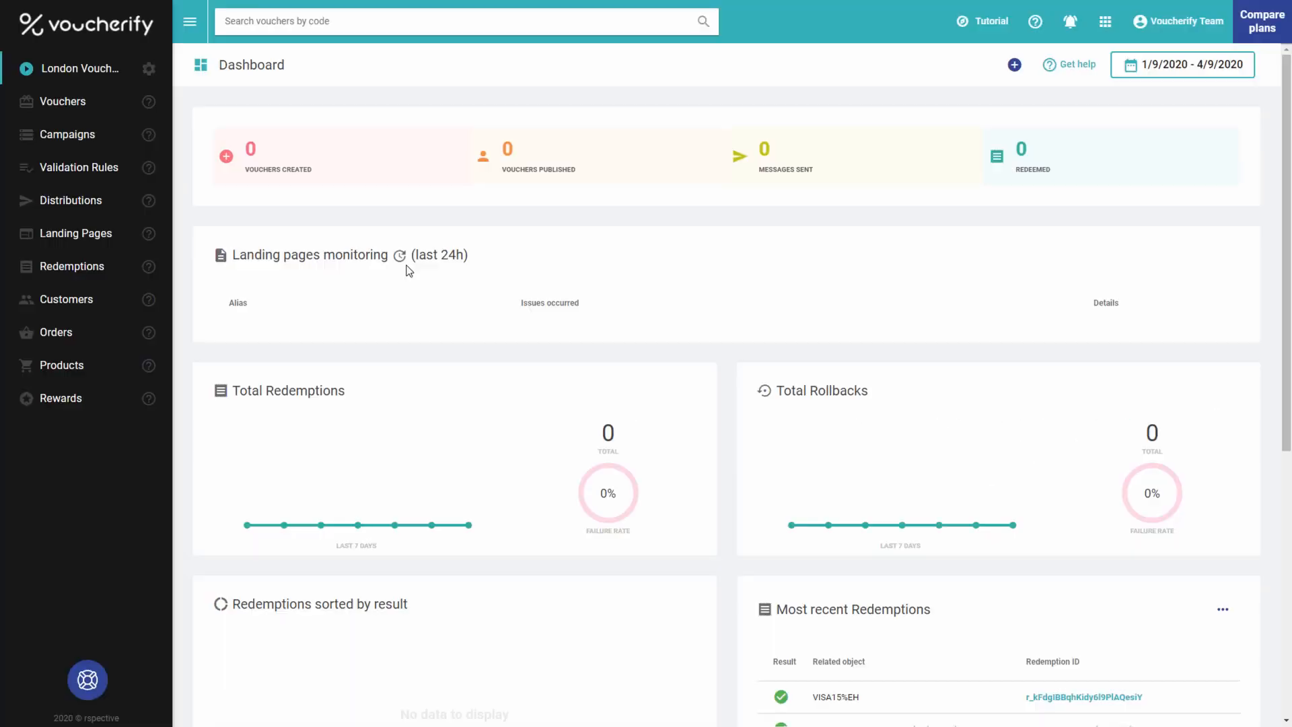
mouse_move(66, 135)
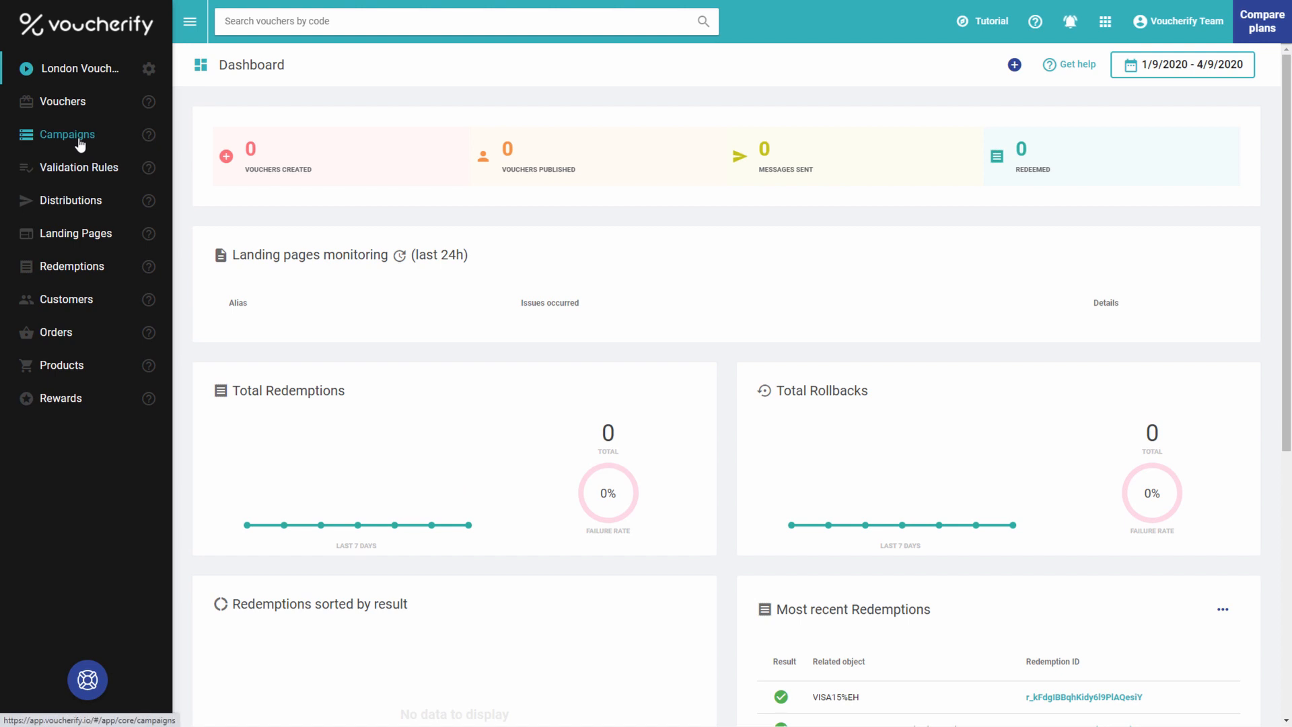
Step: Go from the dashboard to the Campaigns list via the left sidebar
left_click(66, 133)
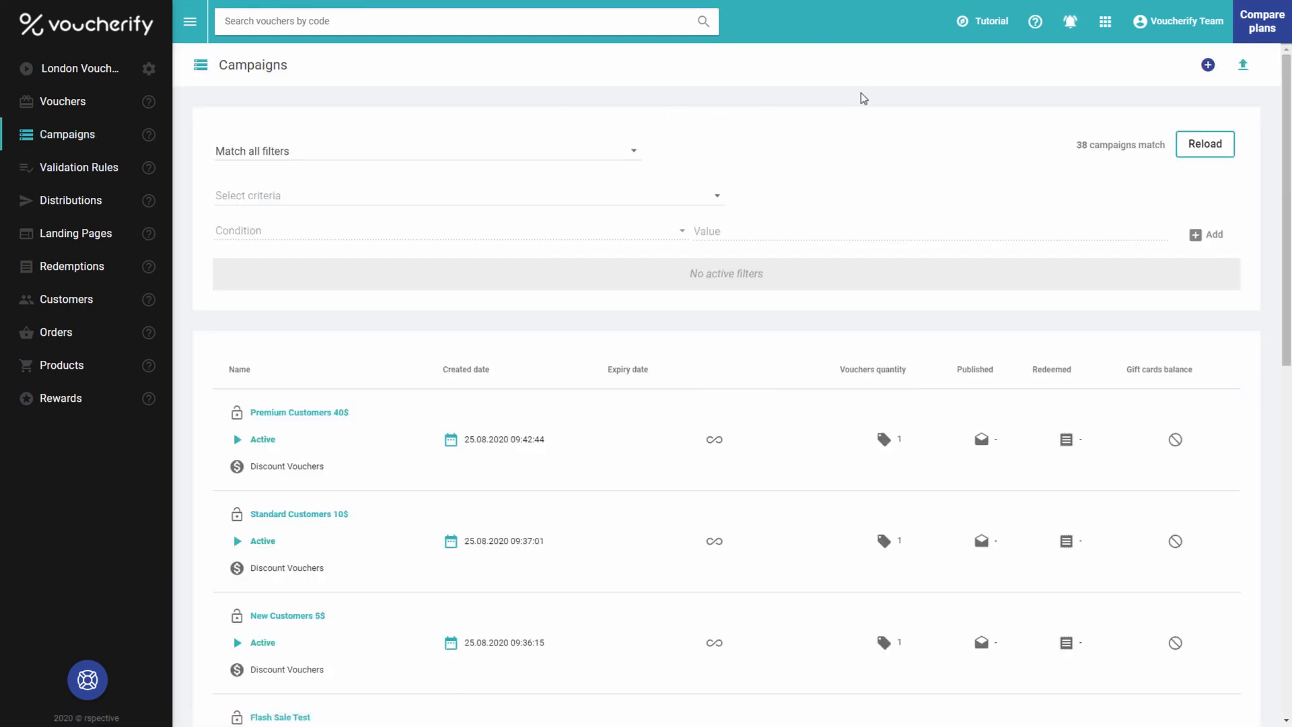
Step: Create a Discount coupons campaign 'Visa Email Discount', one redemption per code, advanced code settings on
left_click(1207, 65)
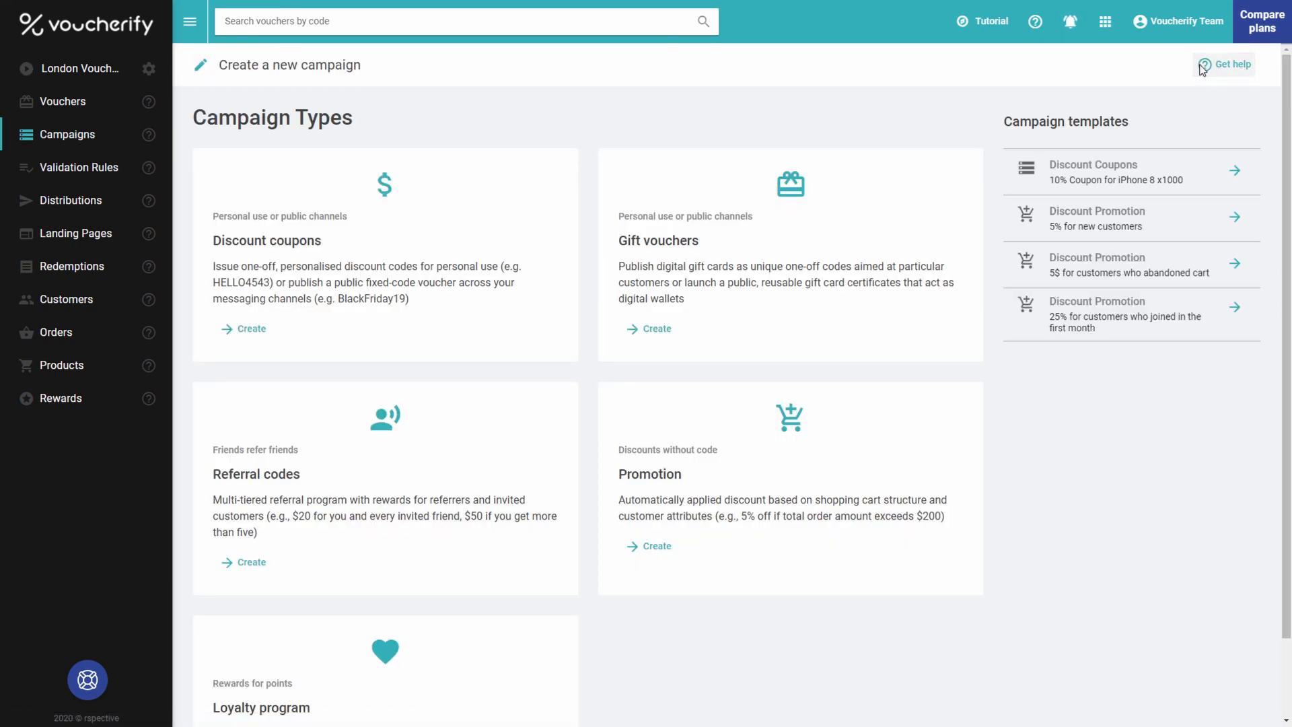
left_click(250, 328)
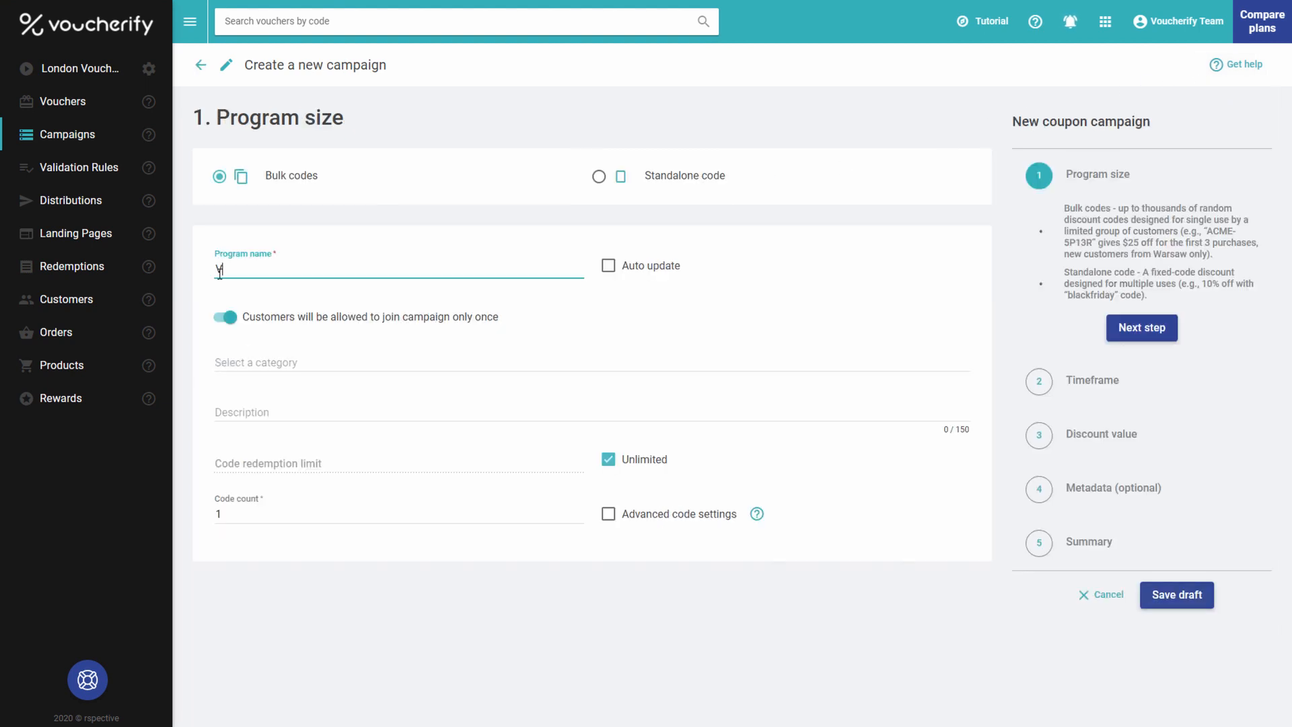
type("Visa Email Discount")
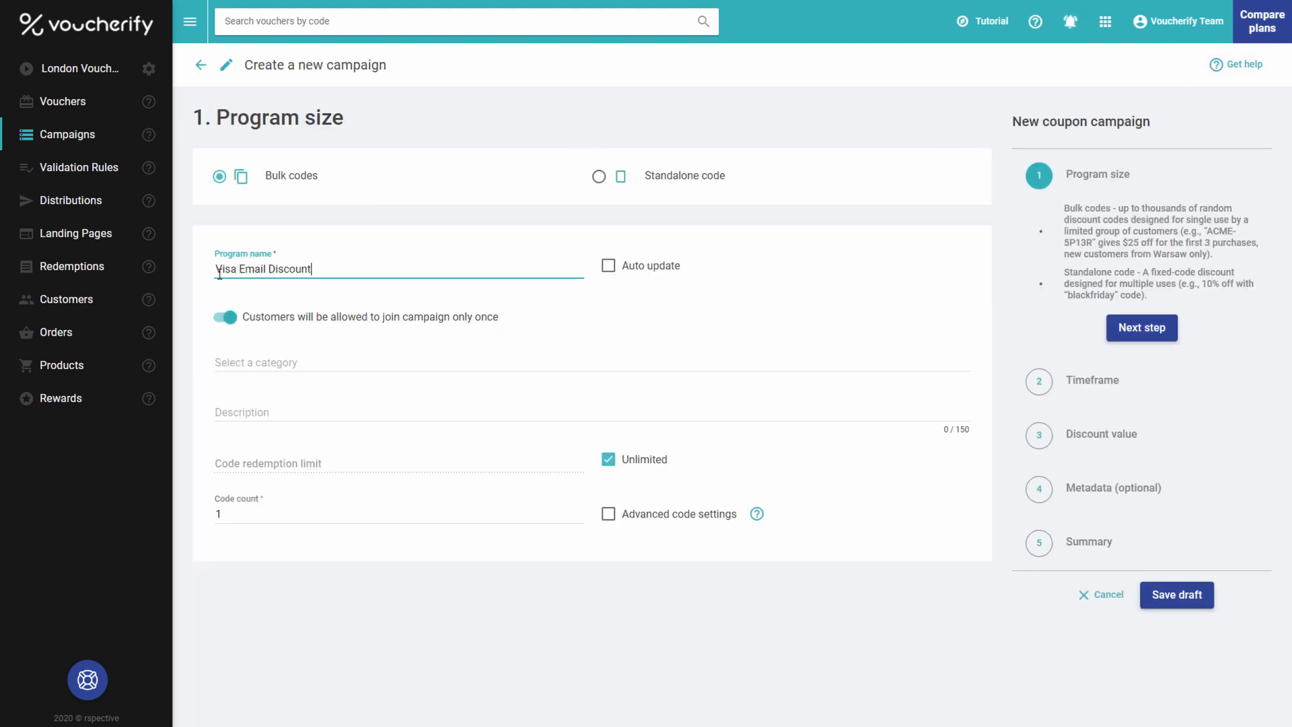
left_click(609, 459)
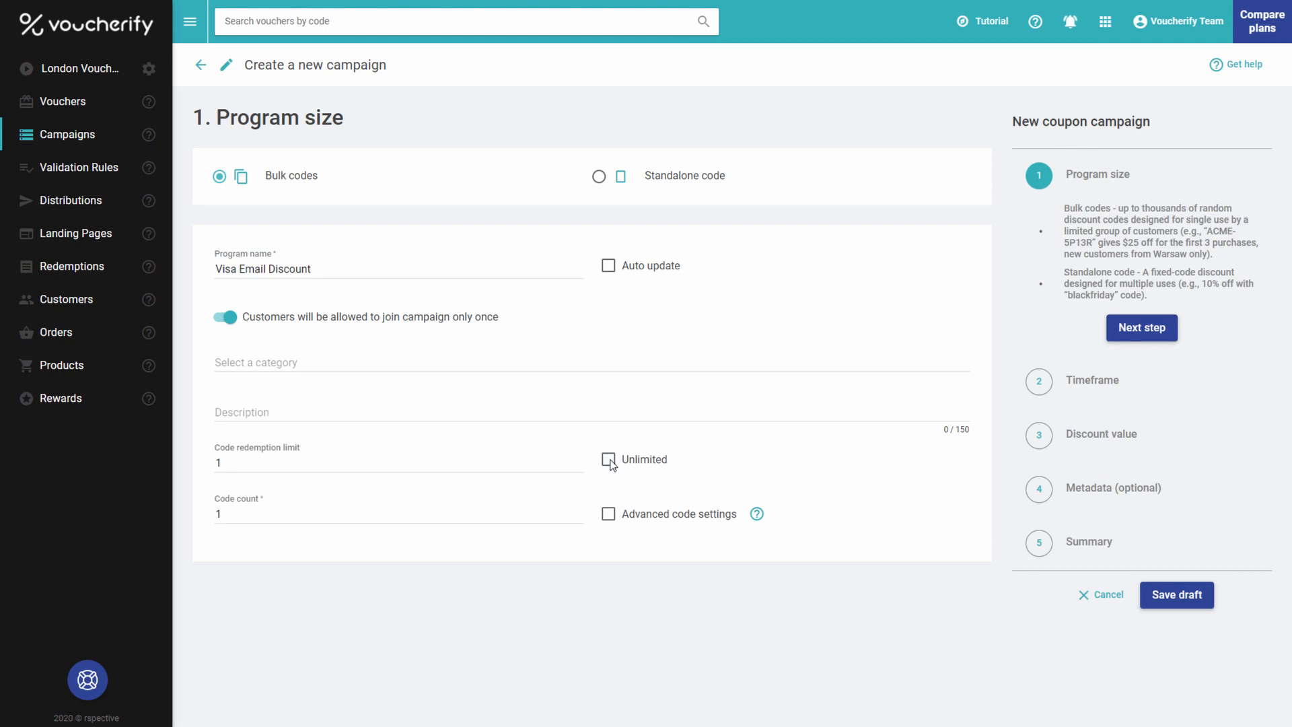
left_click(609, 513)
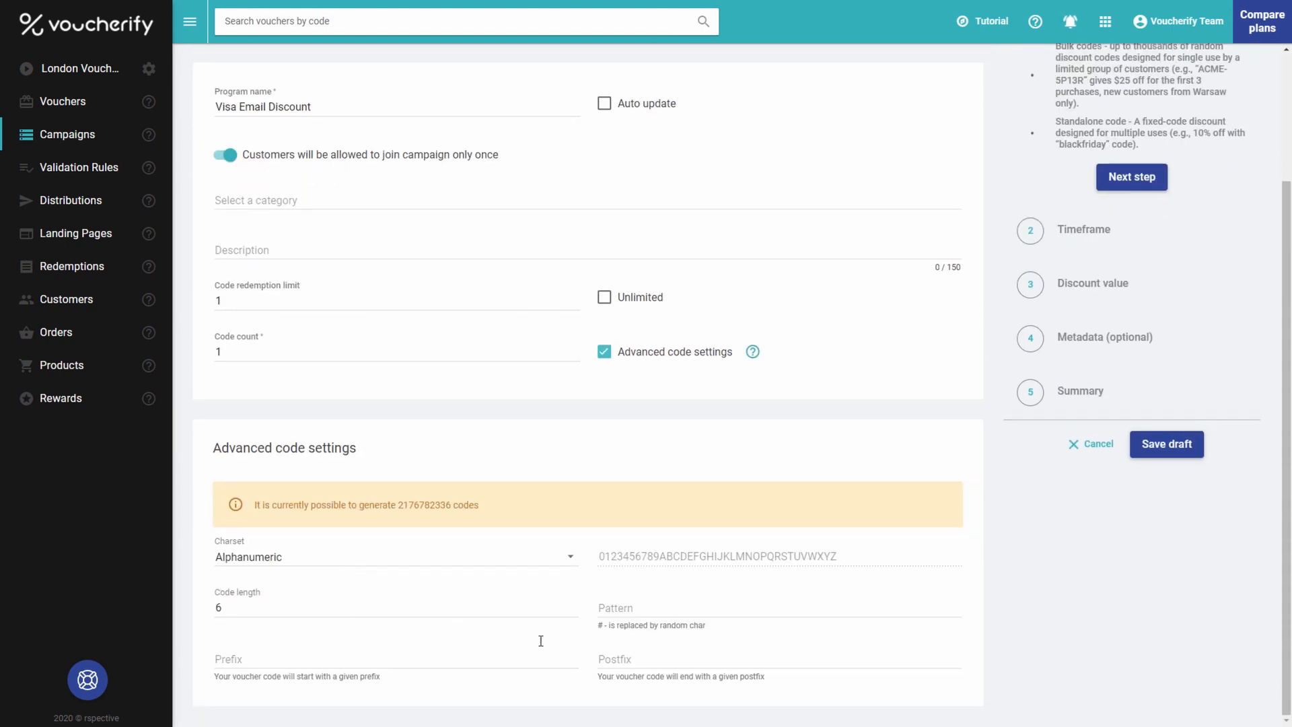
Step: Advance to the Timeframe step and pick September 22 as the campaign date
left_click(1132, 176)
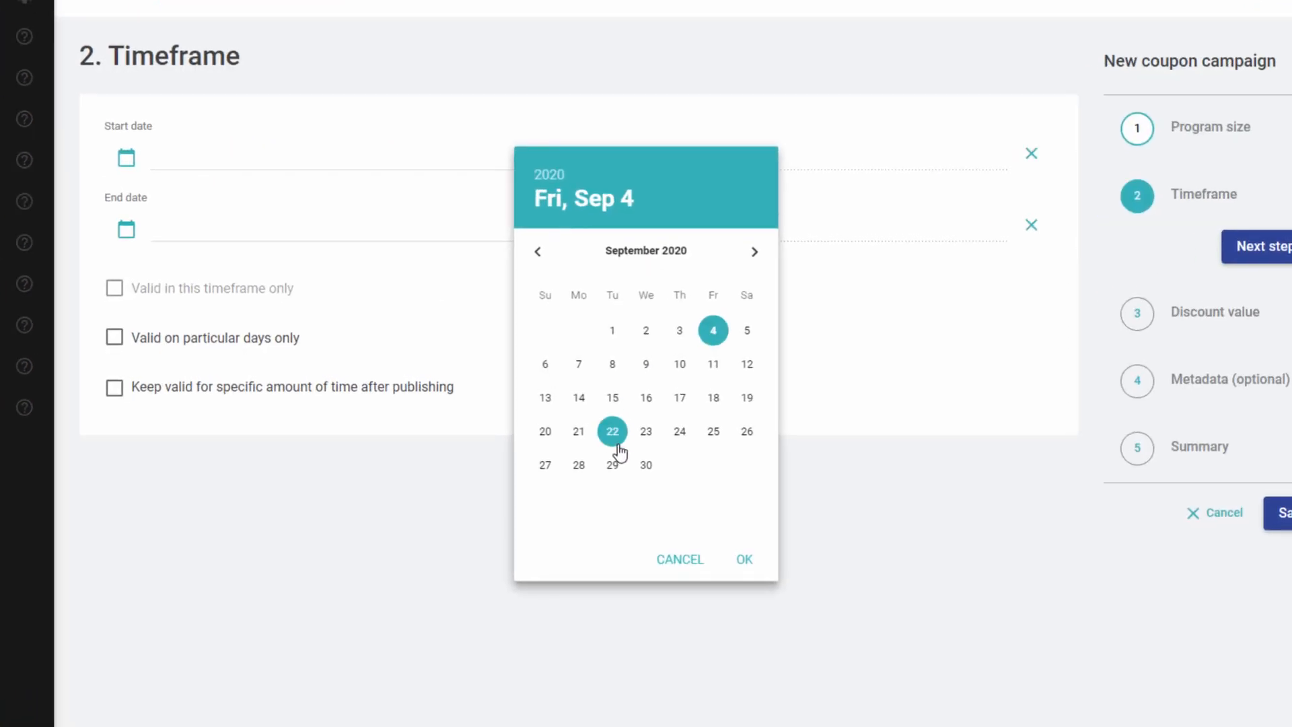
left_click(646, 465)
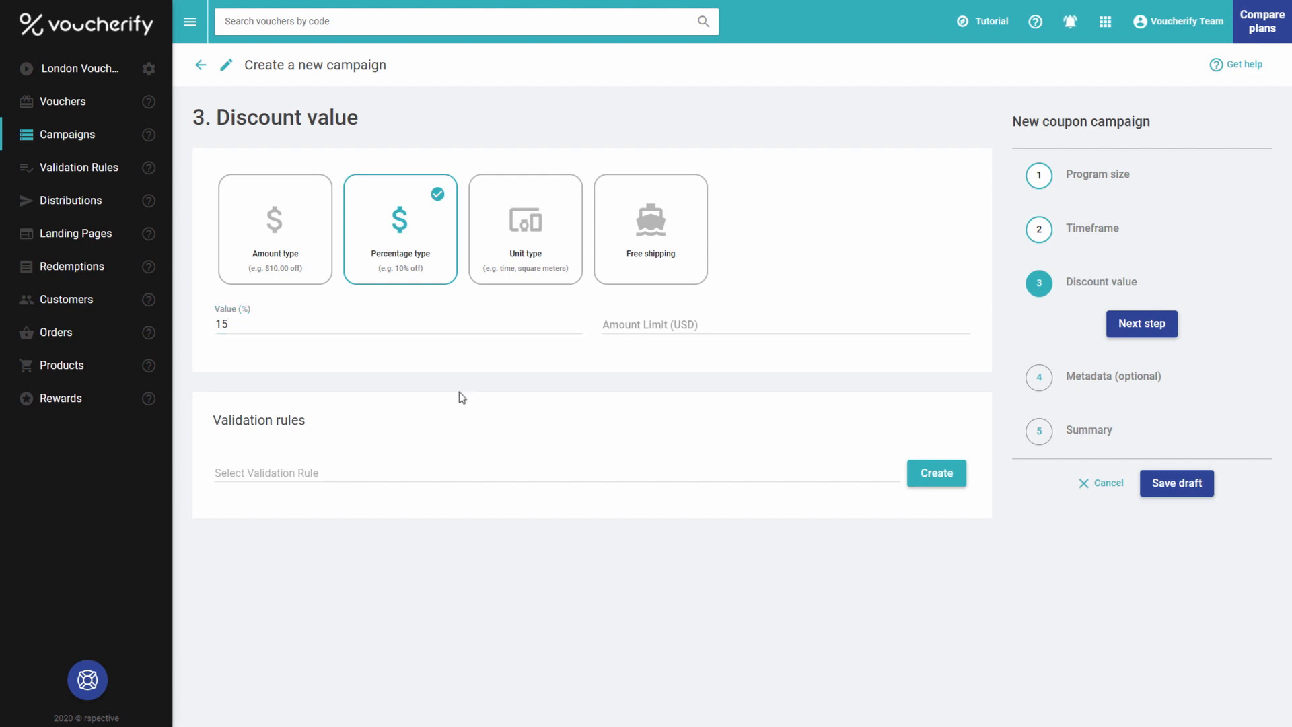
Step: Start validation rule '100$ more and VISA payment' requiring total amount more than 100
left_click(936, 473)
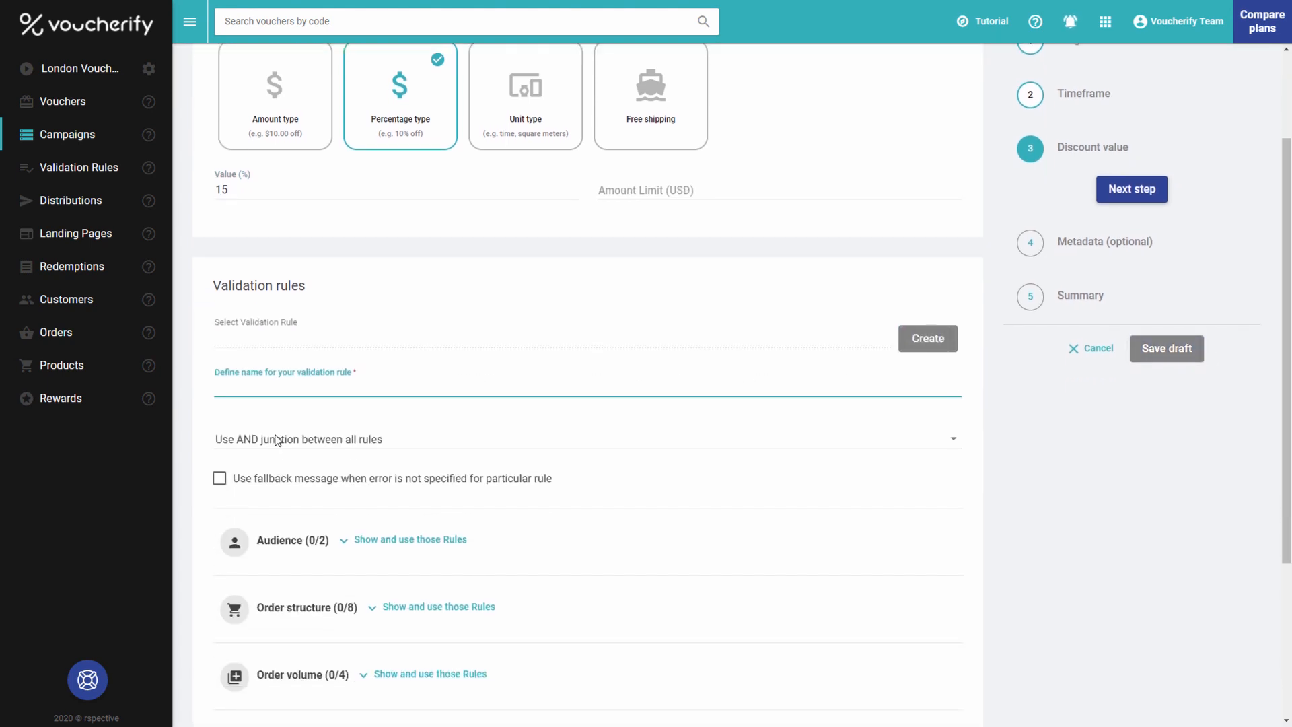
type("100$")
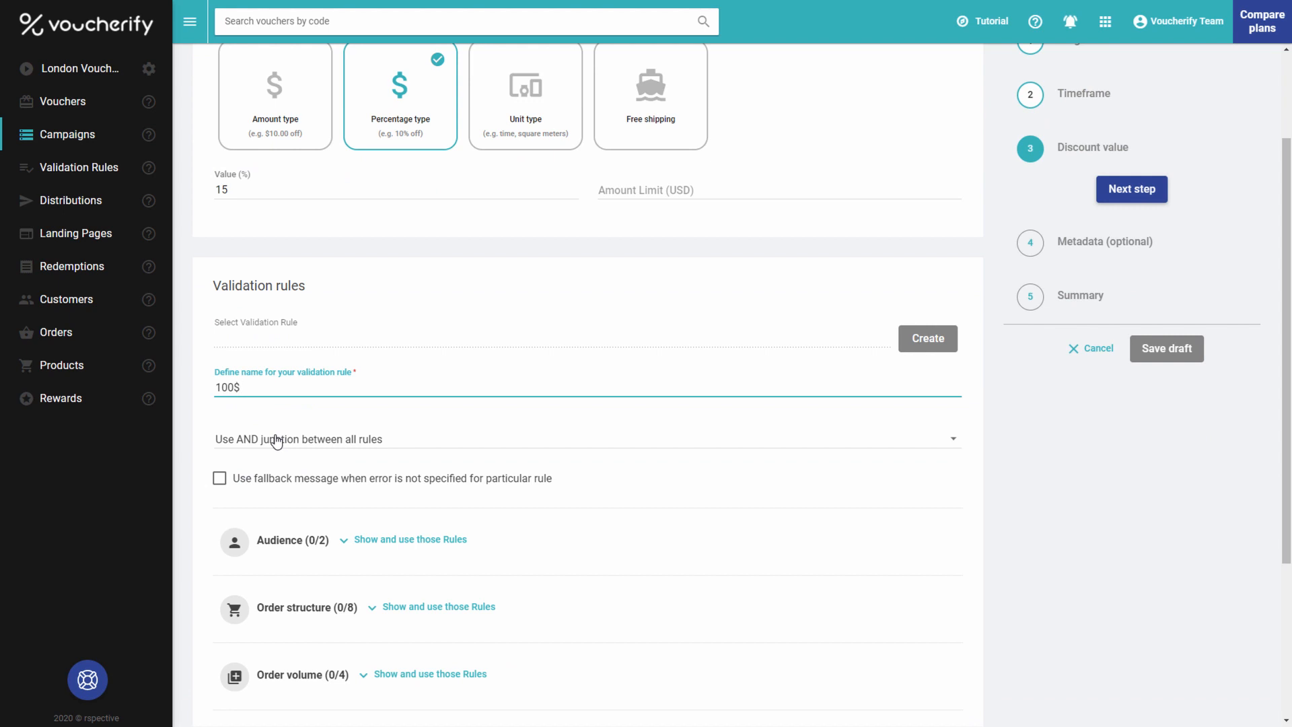
type("more and VISA payment")
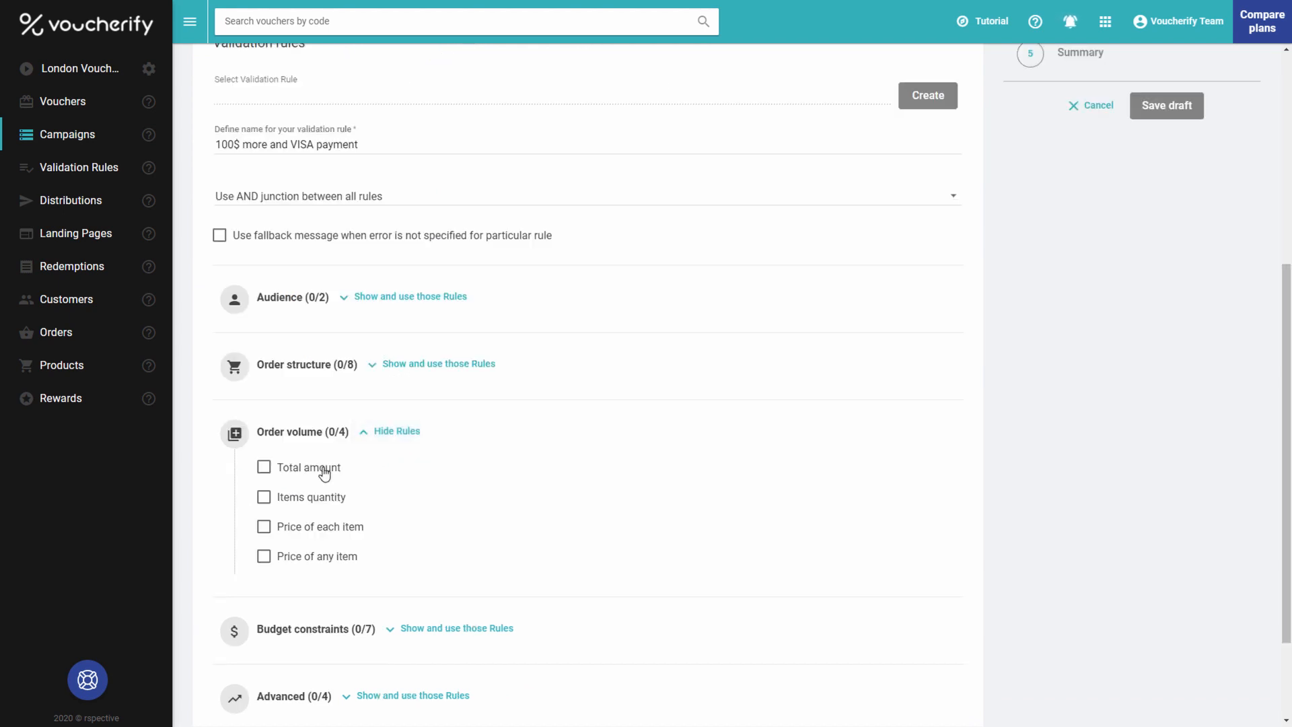
left_click(264, 467)
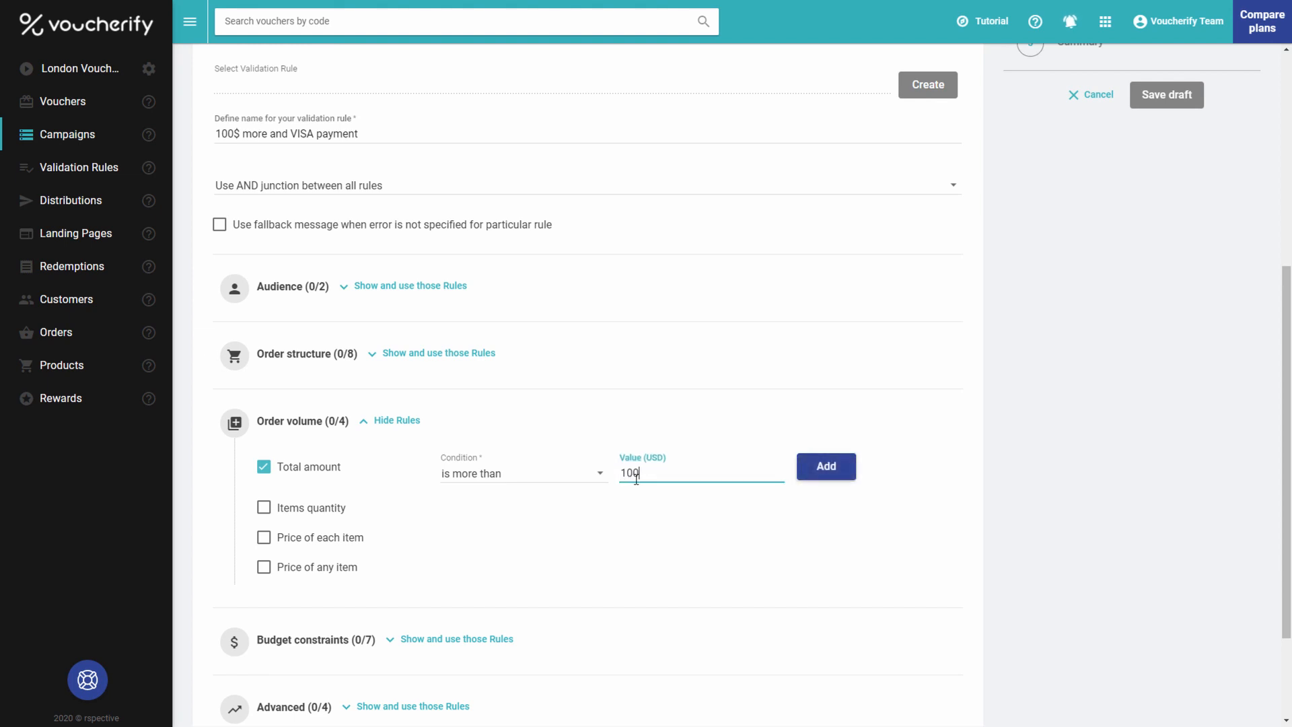
left_click(825, 466)
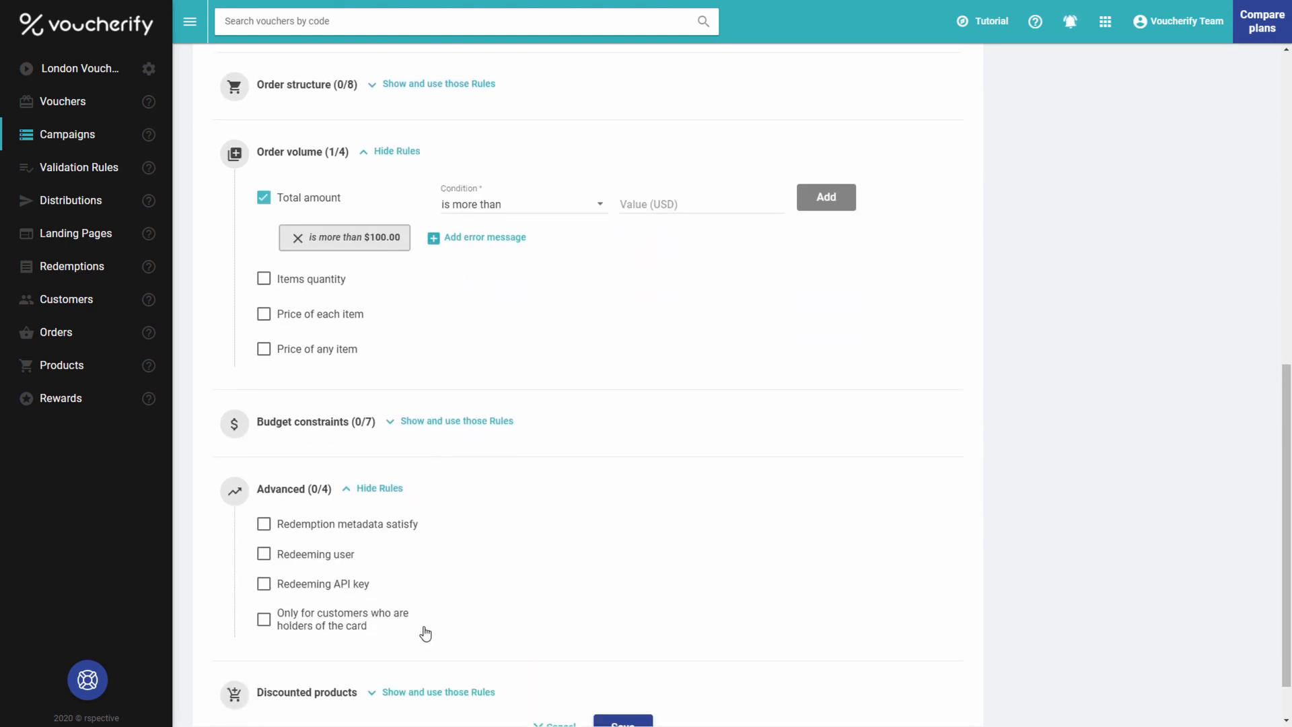
Step: Add a redemption metadata condition on payment_method and choose its accepted value
left_click(264, 524)
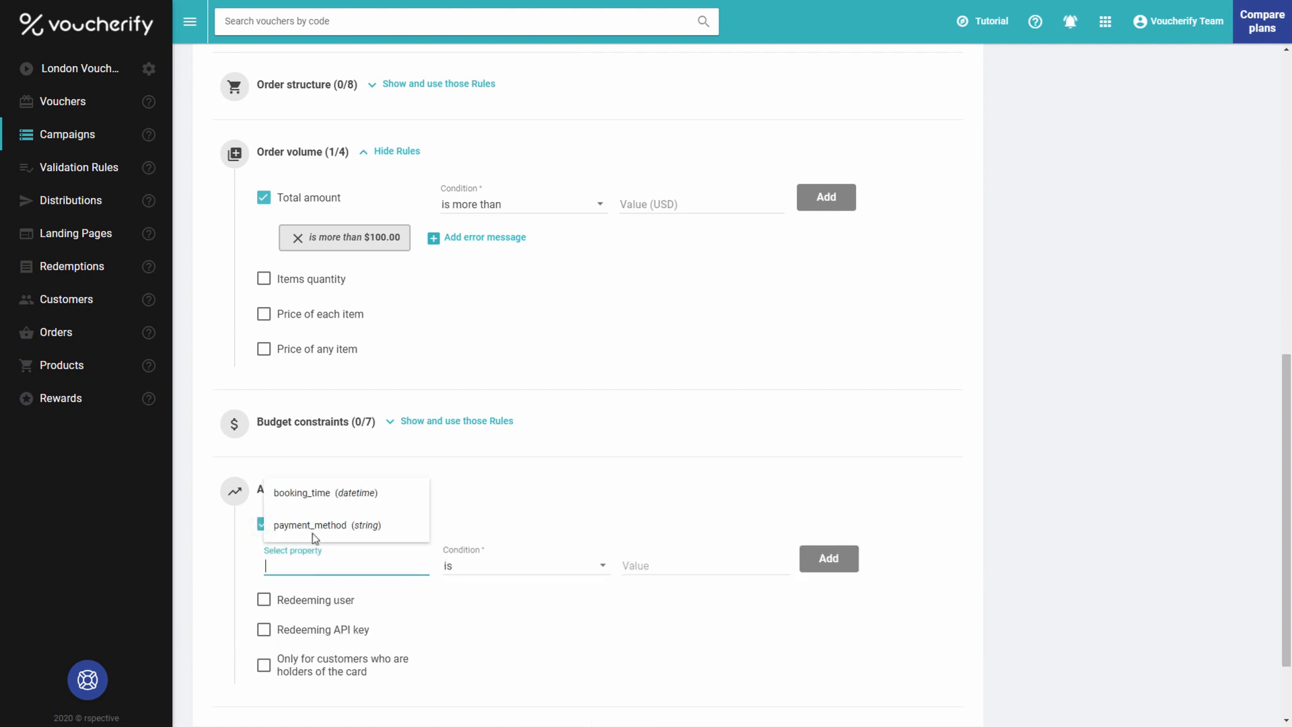
left_click(309, 525)
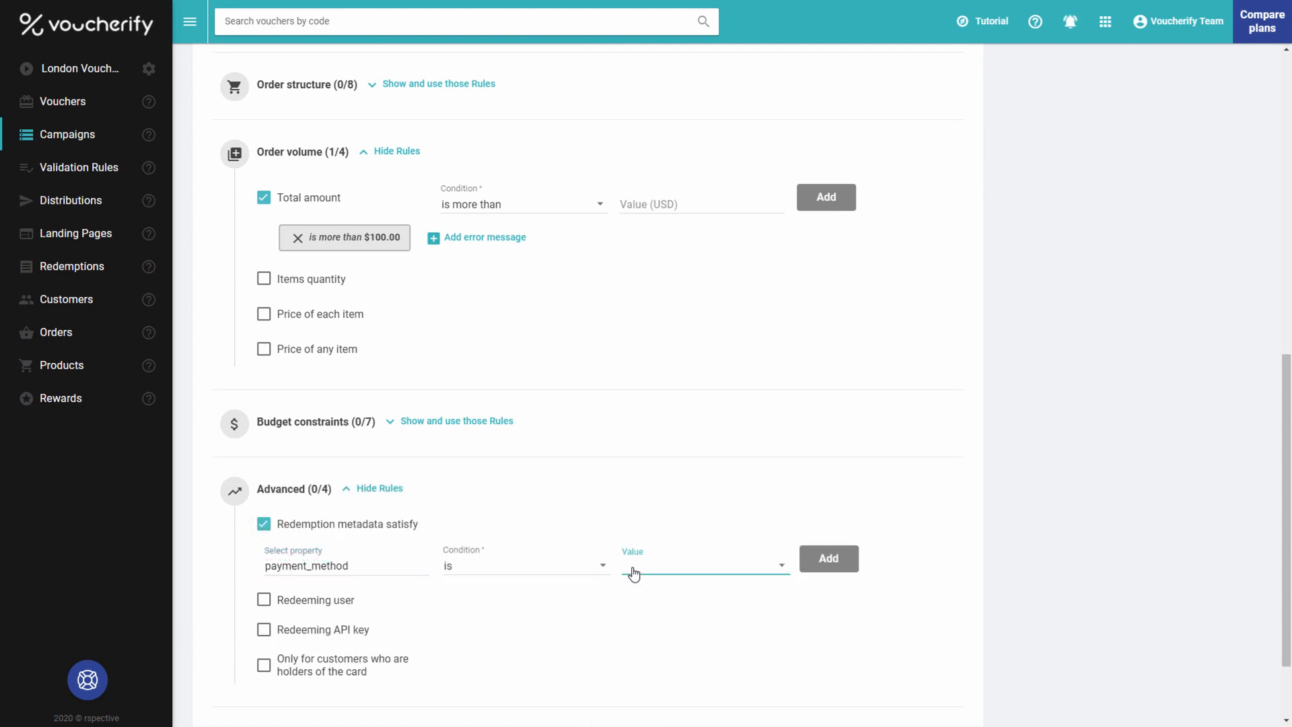
left_click(827, 557)
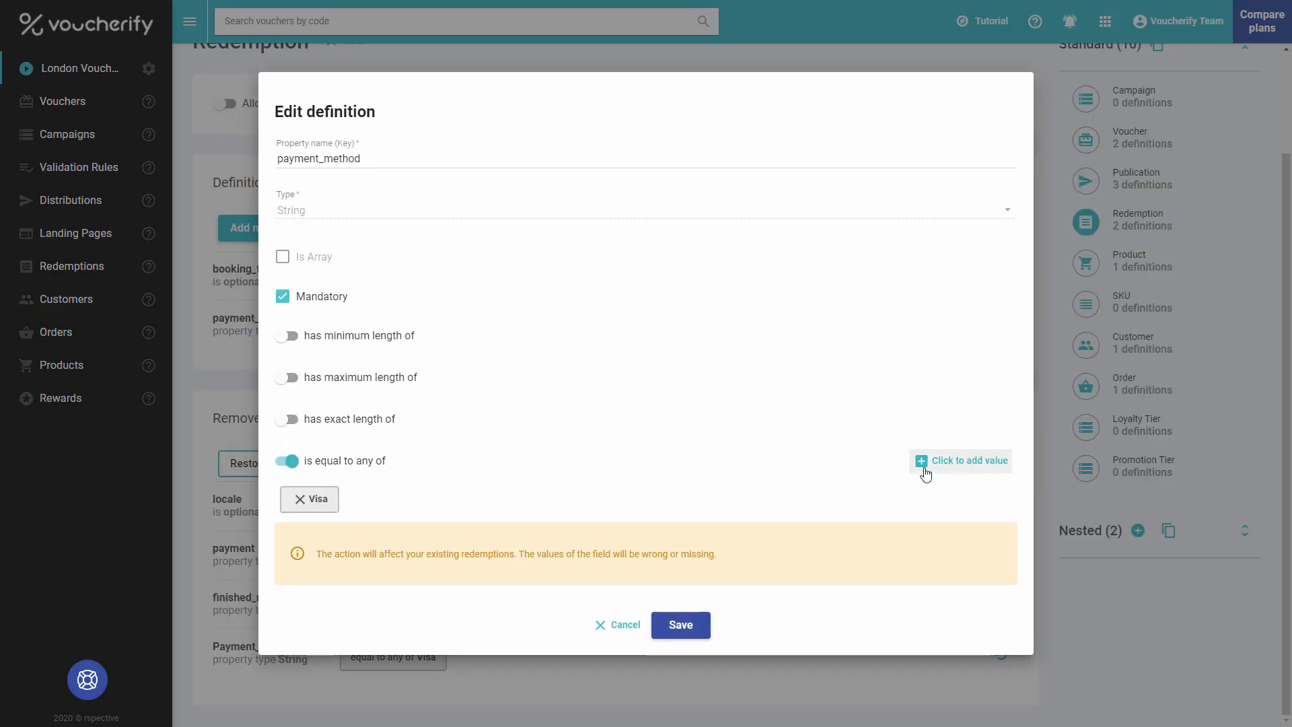
Step: Add Americanexpress alongside Visa and Mastercard as allowed payment_method values
left_click(960, 461)
type("A")
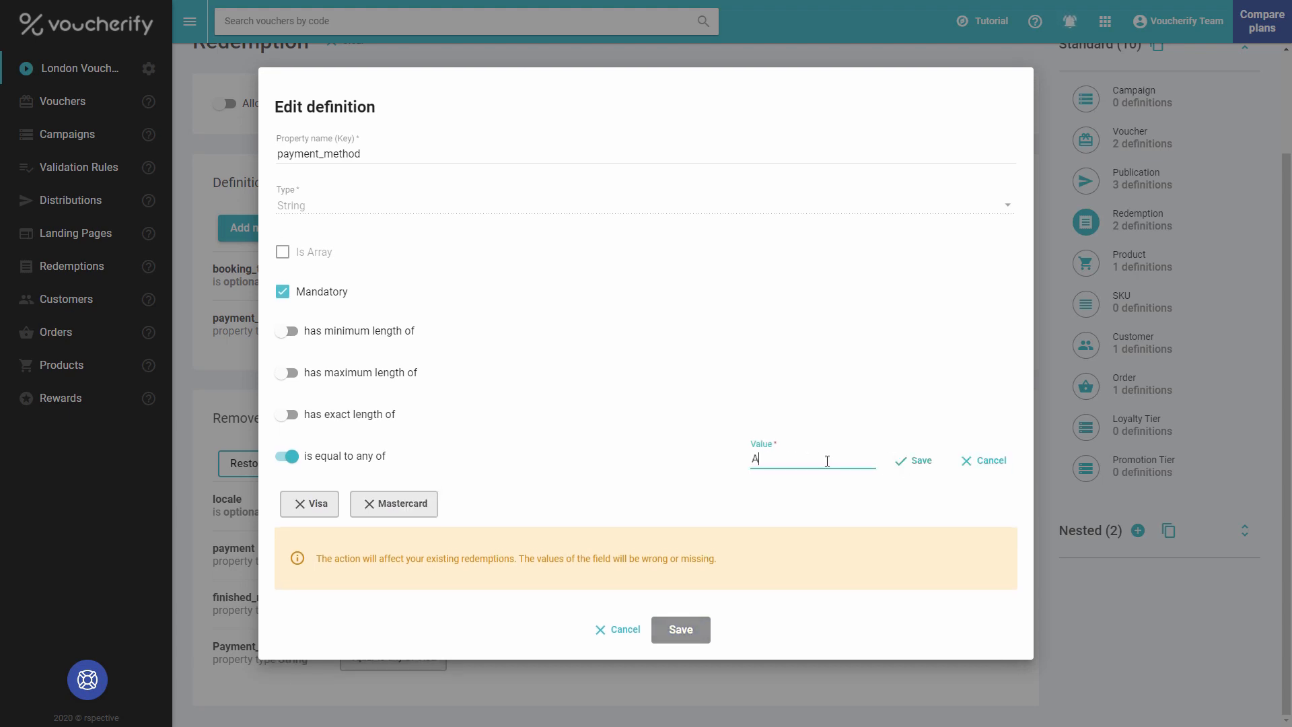
type("mericanexpress")
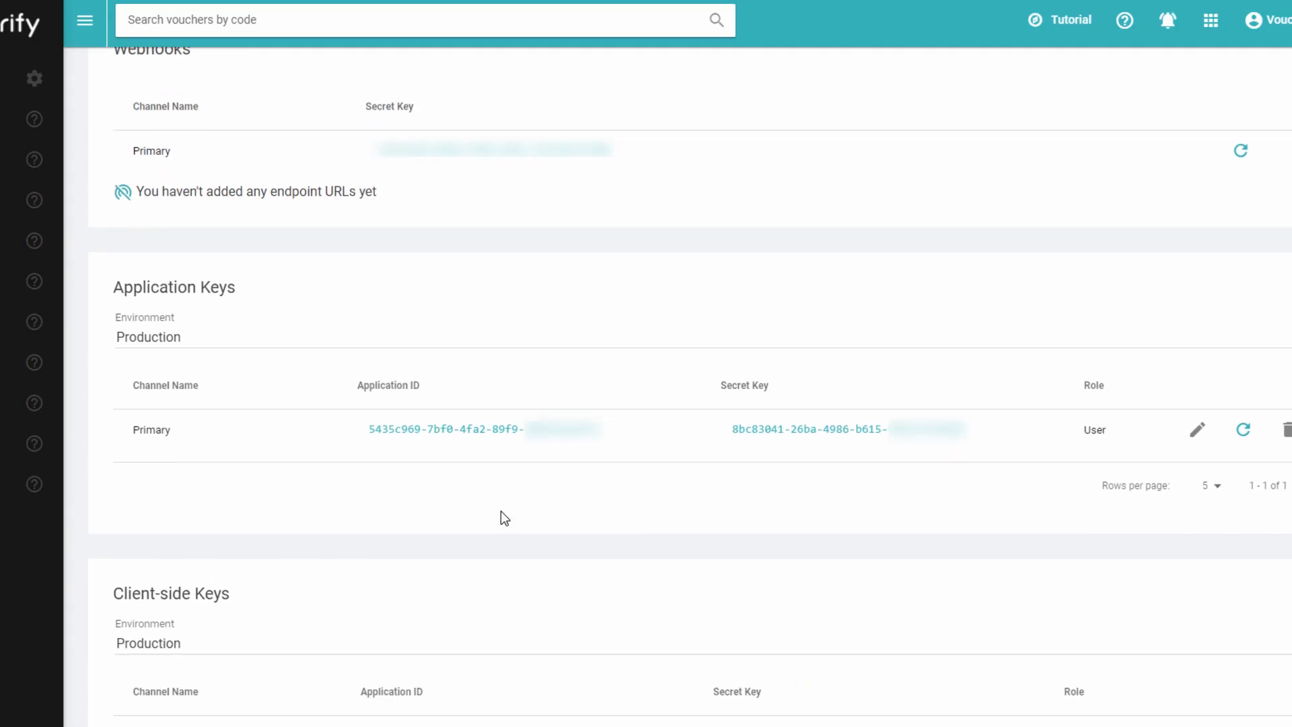
Step: Go to Project settings to reach the Application ID and Secret Key
left_click(446, 428)
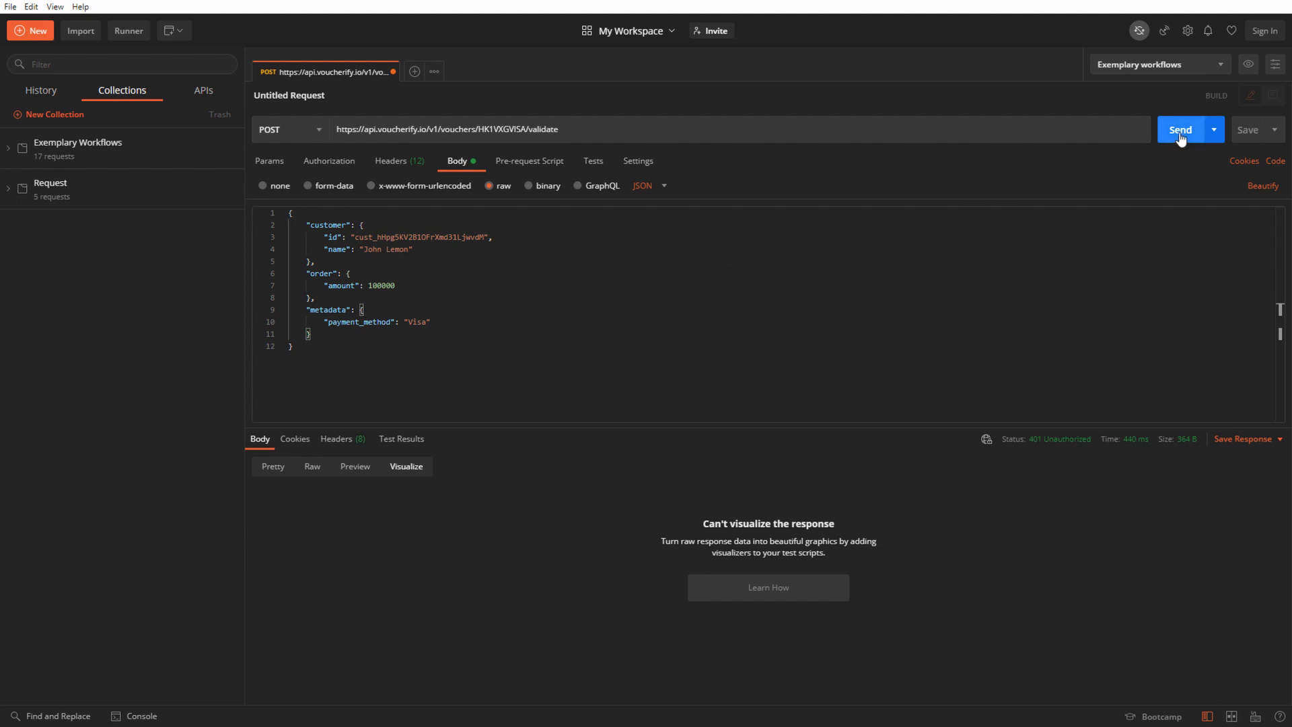
Step: Send the POST voucher validate request with Visa payment_method and review the 200 OK result
left_click(1179, 129)
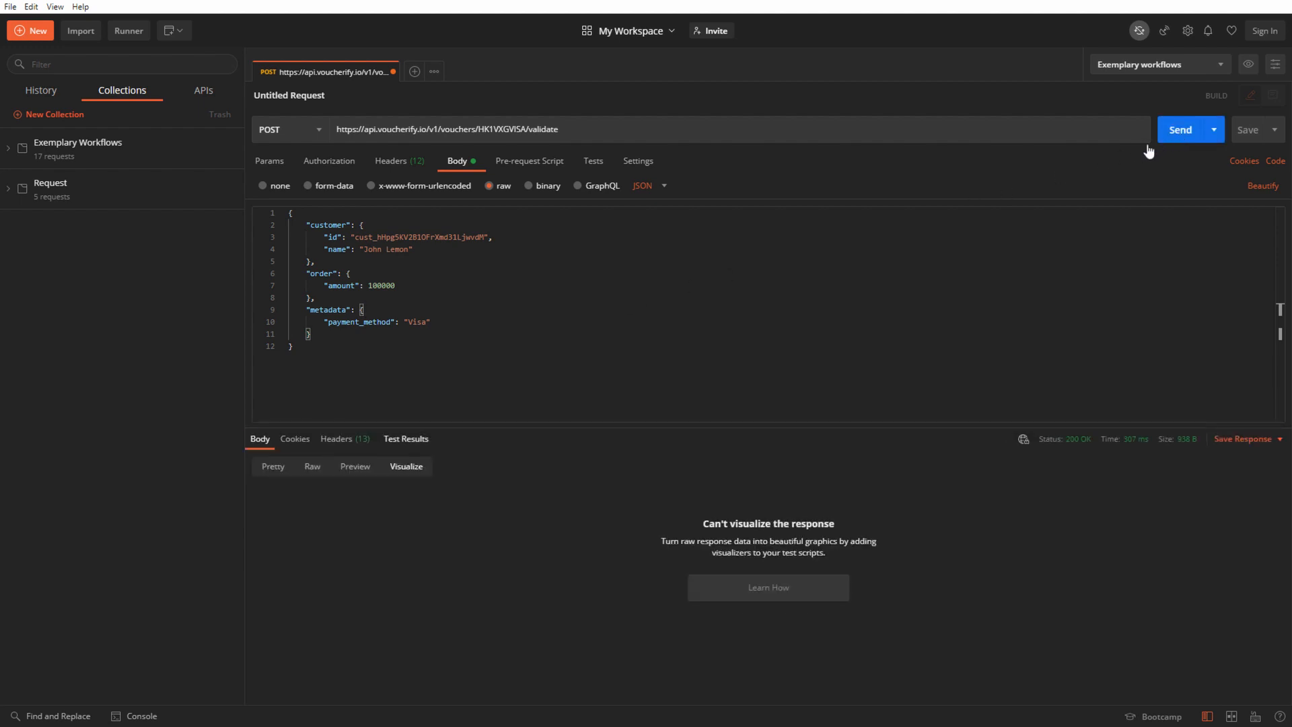
left_click(1179, 130)
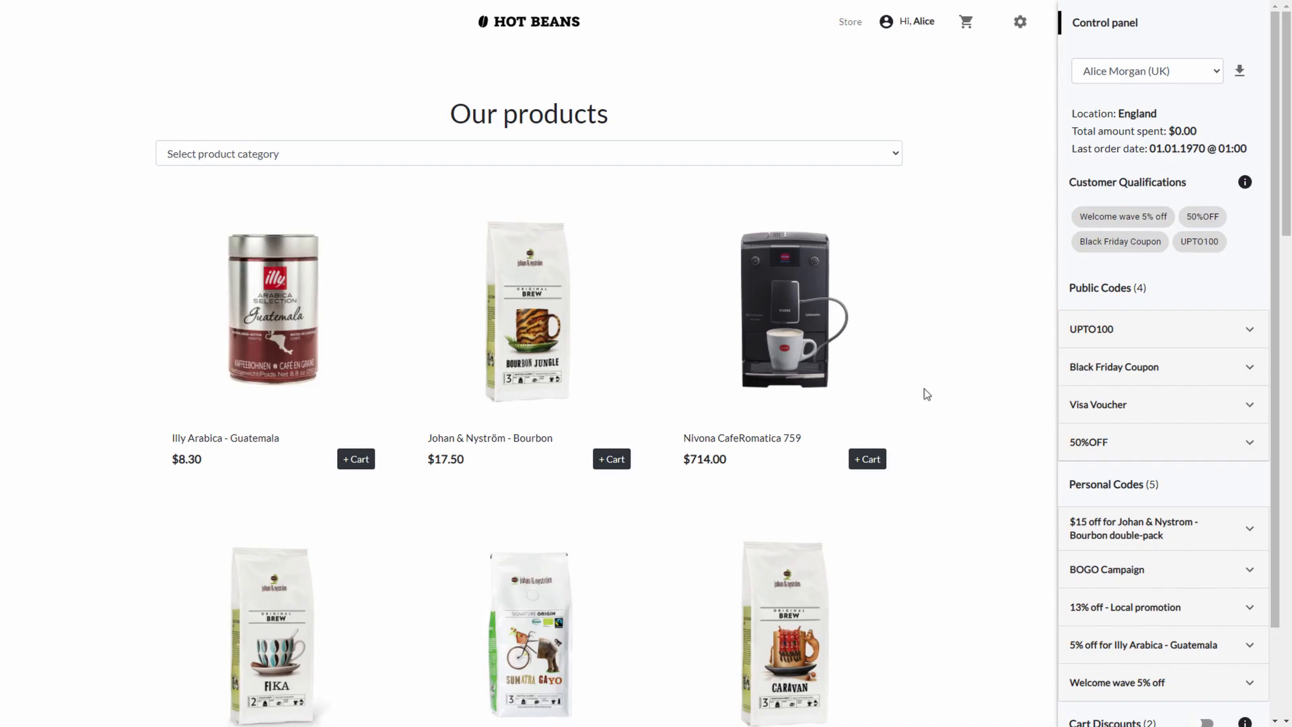
Step: Add the Nivona CafeRomatica 759 to cart, choose MasterCard, and enter voucher 15%VISA
left_click(866, 459)
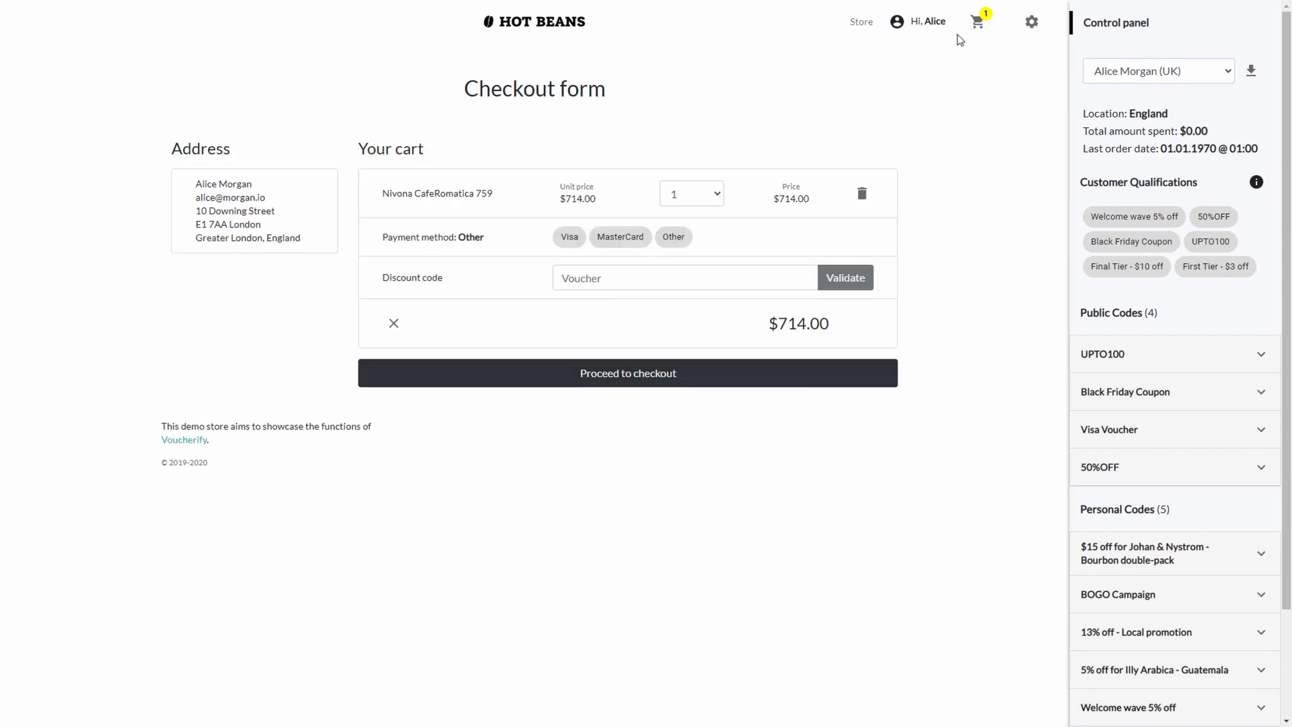
left_click(619, 237)
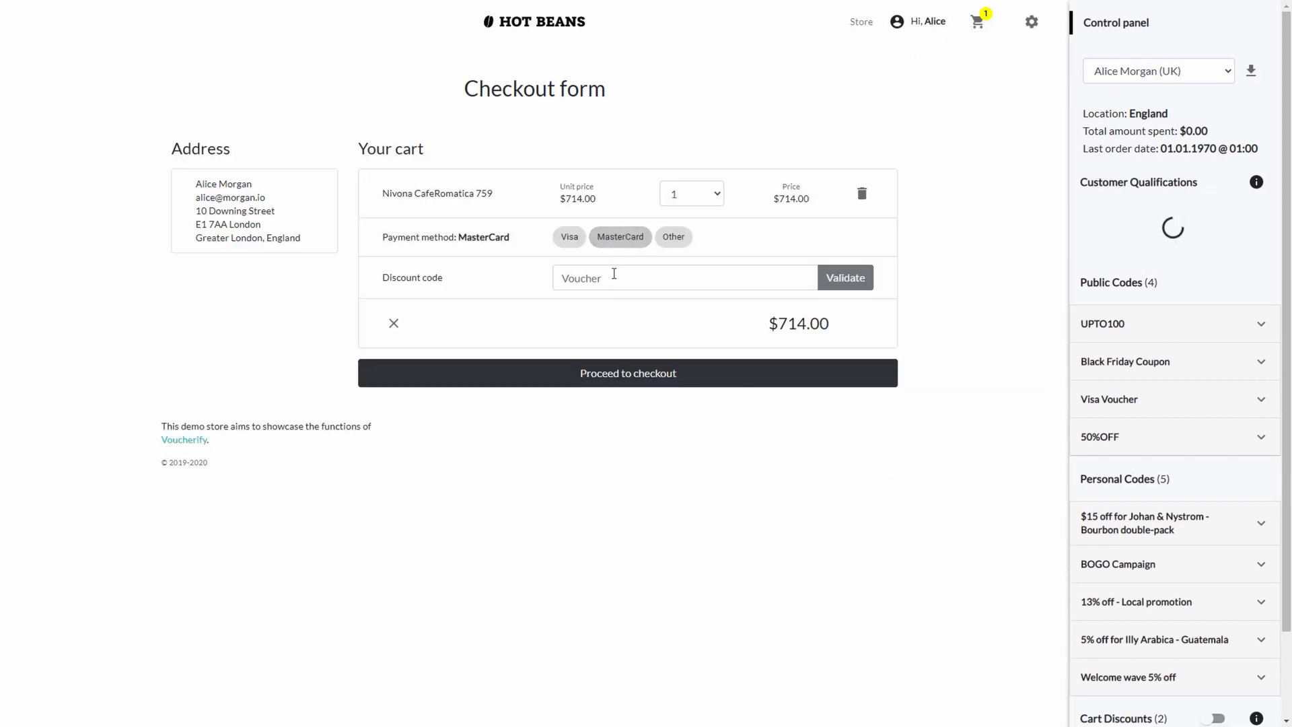
type("15%VISA")
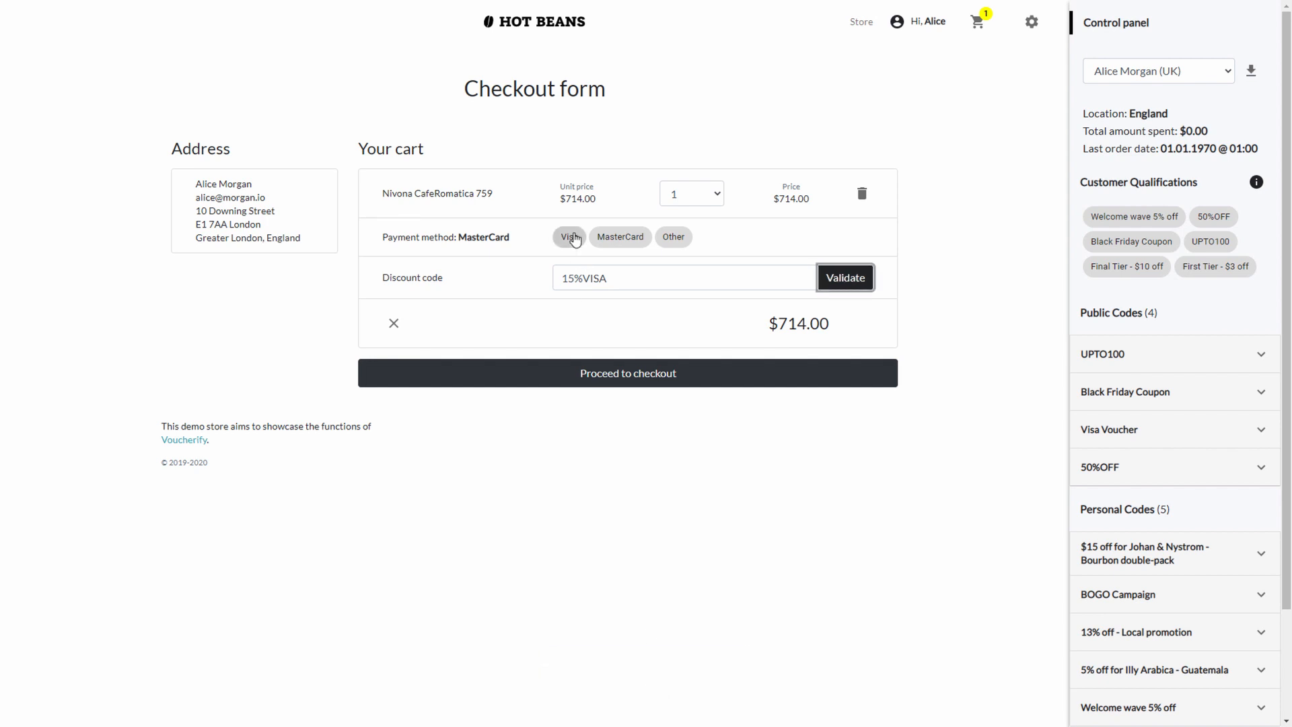
Step: Validate the 15%VISA voucher at checkout with the selected payment method
scroll("down", 3)
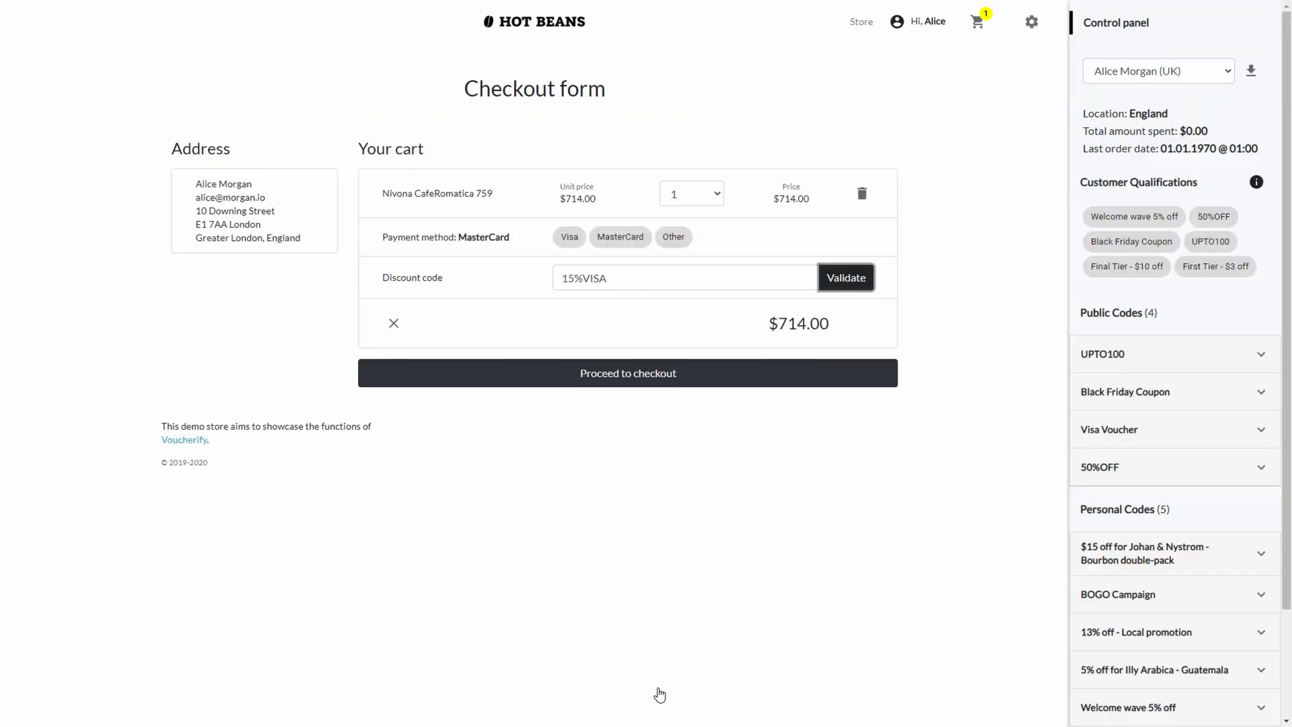
left_click(568, 237)
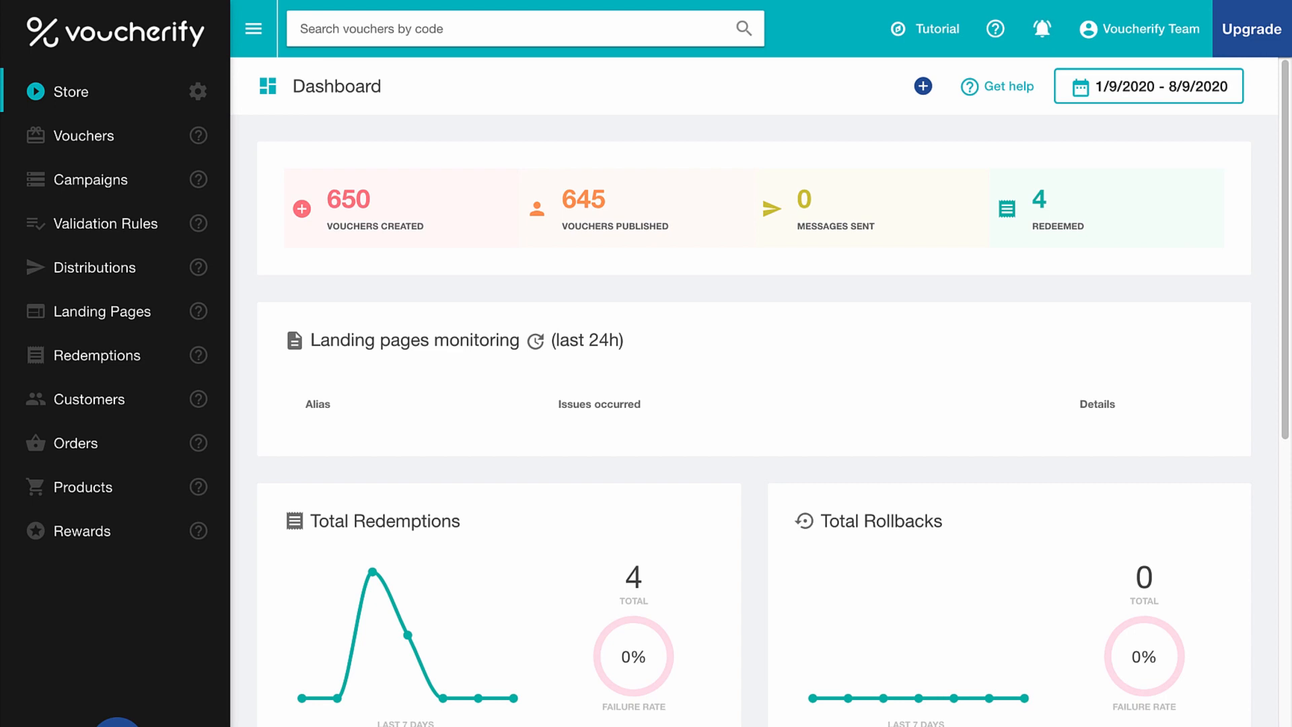
scroll("down", 3)
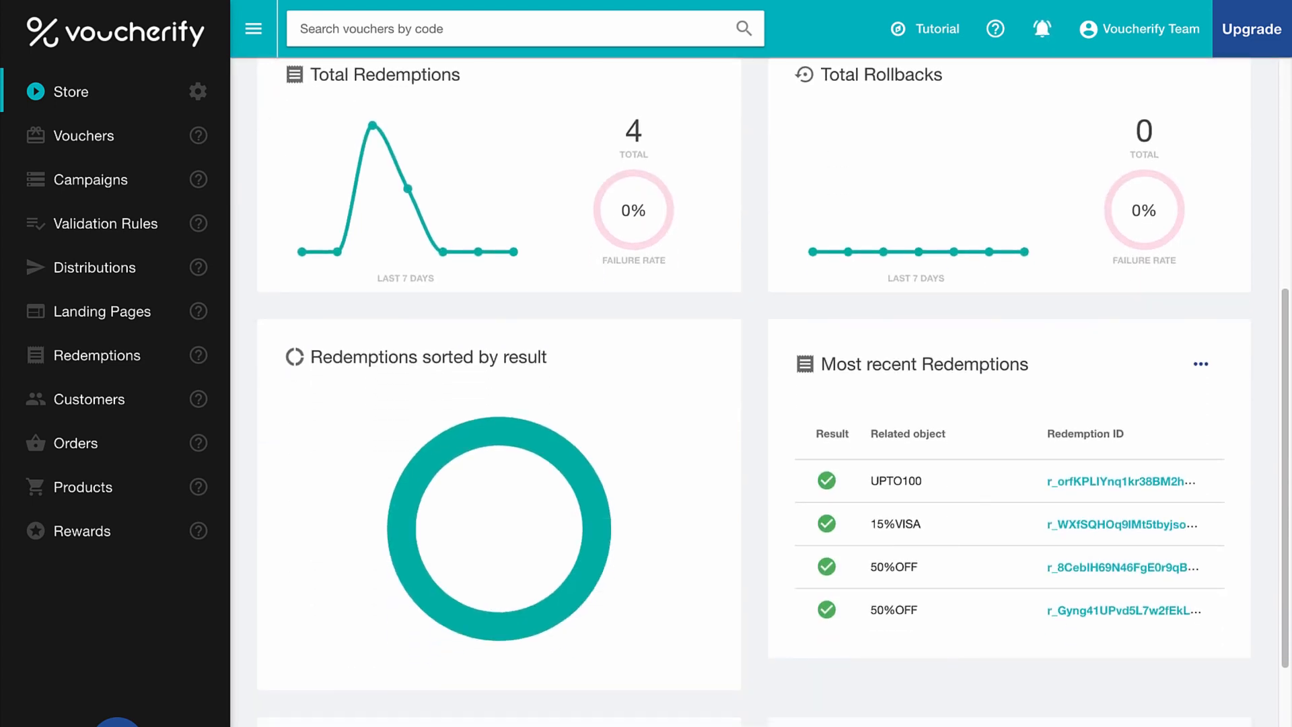
scroll("up", 3)
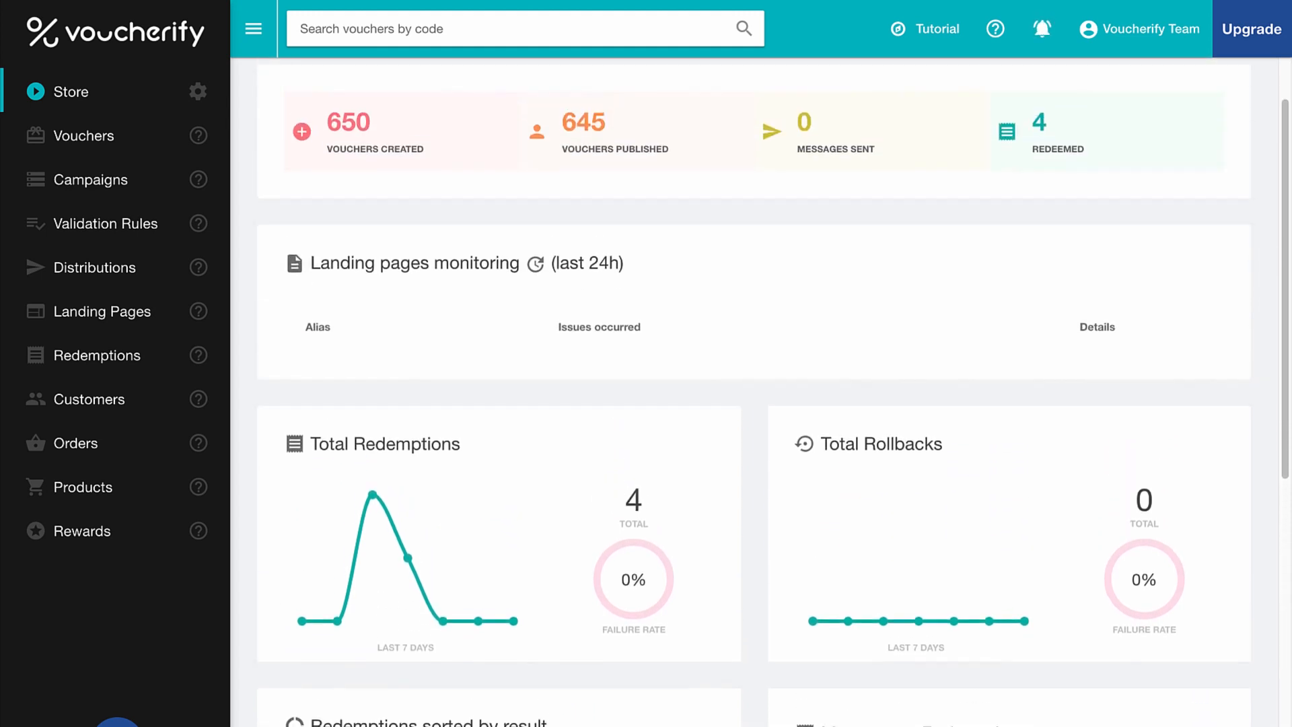